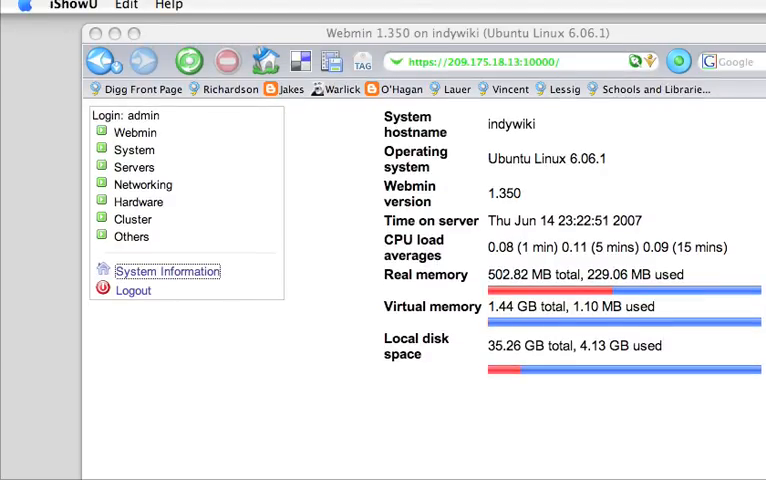
Expand the Others category in Webmin's menu and go to Upload and Download
left_click(131, 237)
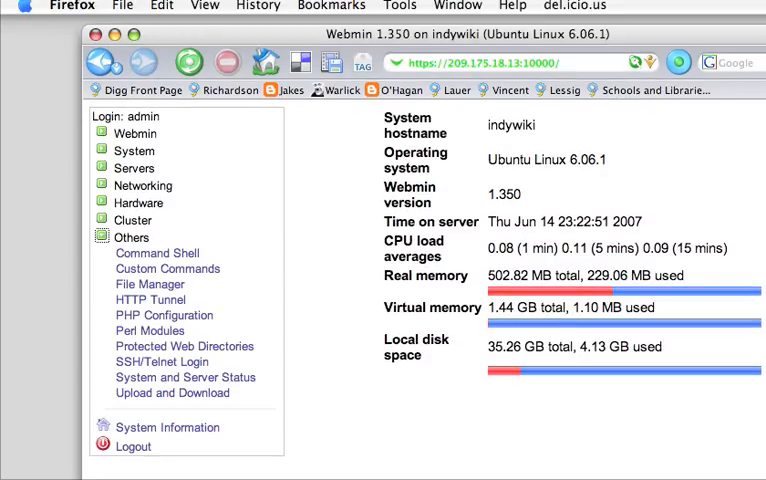
scroll("down", 3)
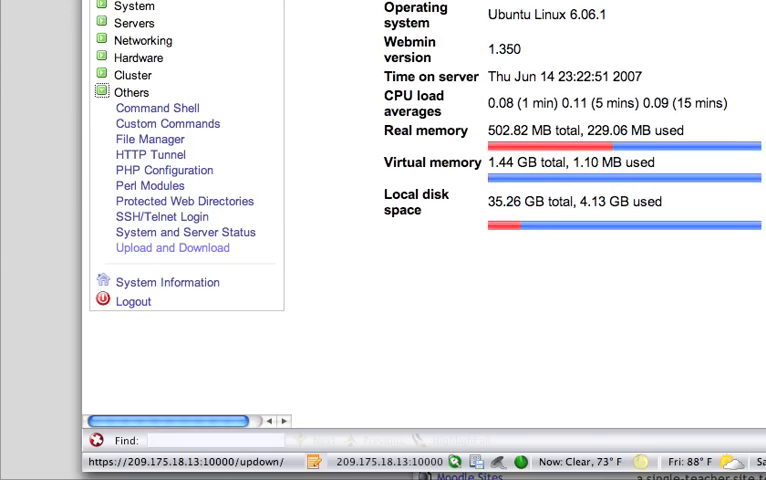
left_click(172, 247)
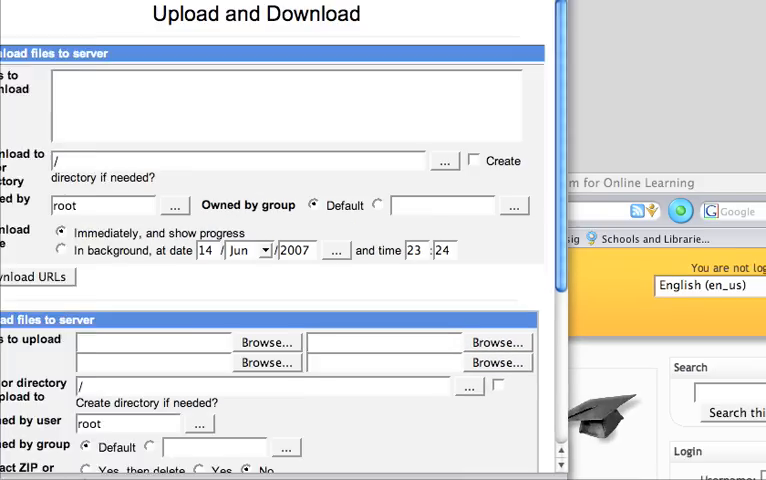
scroll("down", 3)
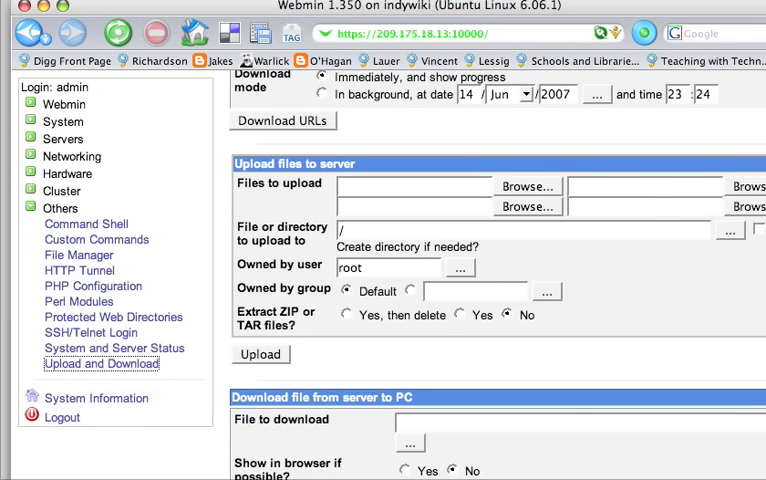
scroll("down", 3)
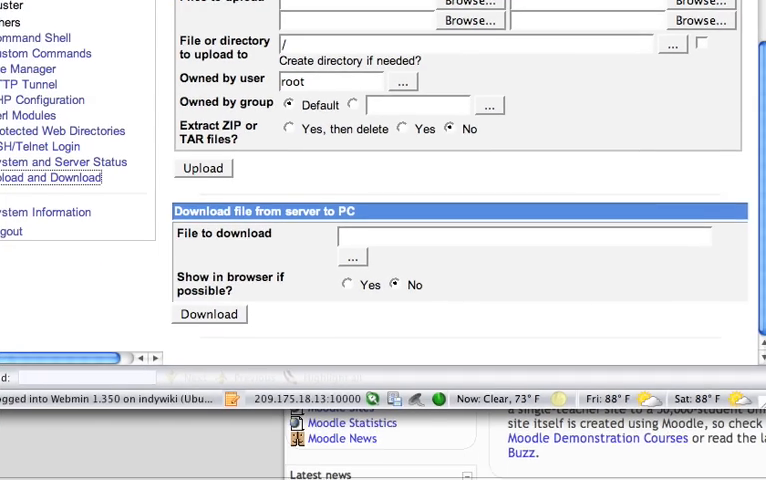
scroll("up", 3)
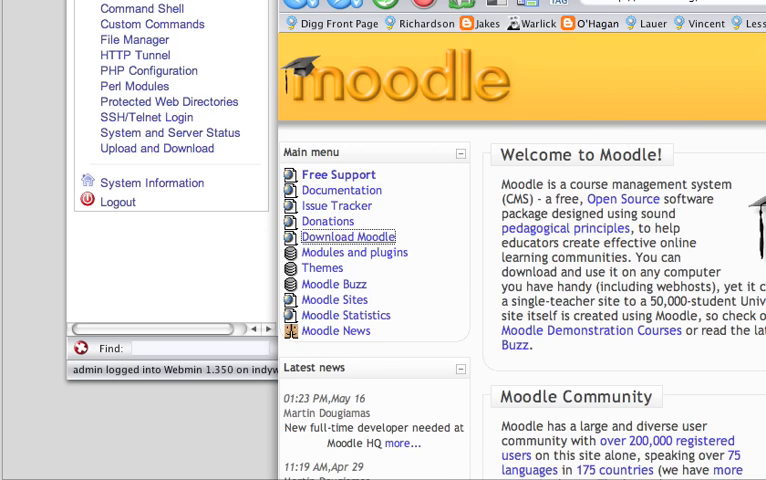
Go to the Download Moodle page from Moodle.org's Main menu
left_click(347, 237)
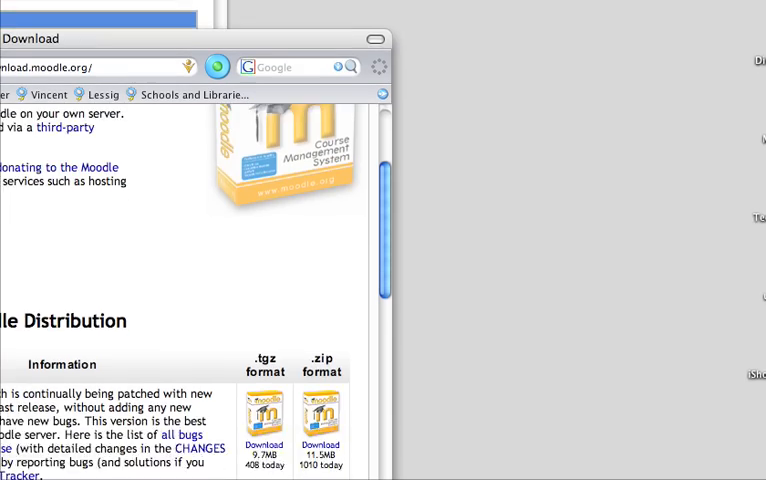
Scroll down to the Standard Moodle Distribution's 1.8 stable .zip package
scroll("down", 3)
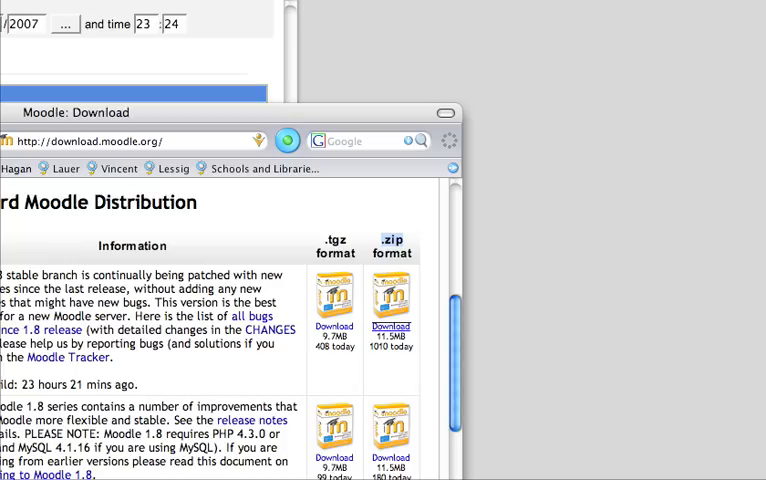
mouse_move(391, 326)
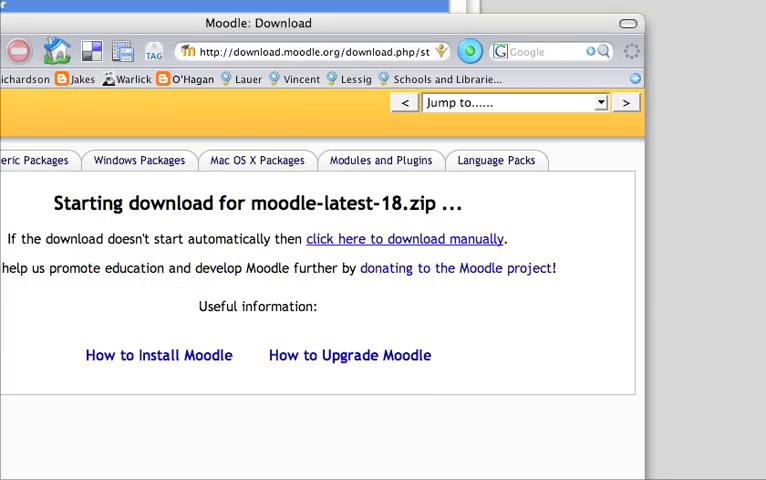
Right-click on the download page as the moodle-latest-18.zip download begins
right_click(380, 196)
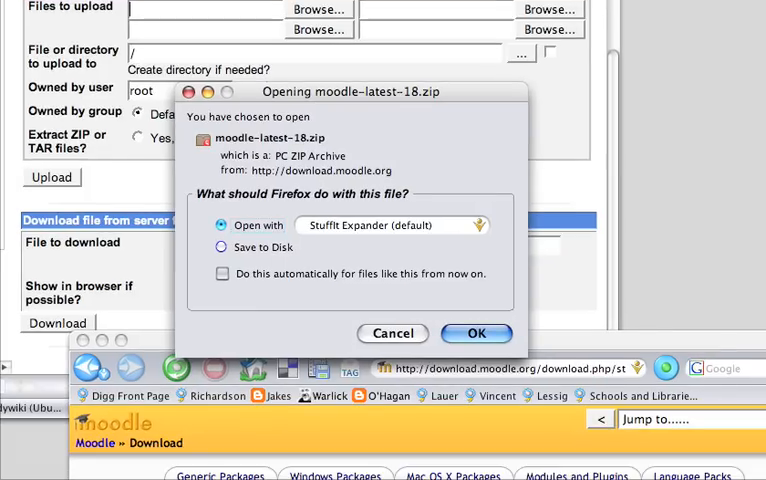
left_click(219, 245)
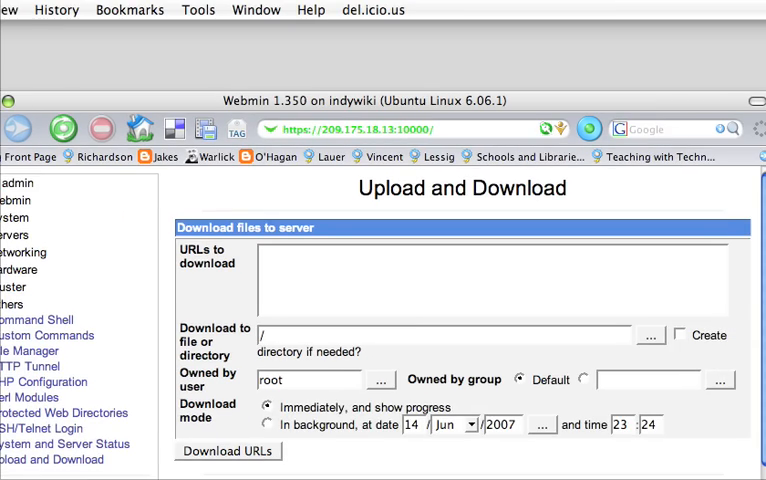
Select the downloaded Moodle zip from the Desktop as the file to upload
scroll("down", 3)
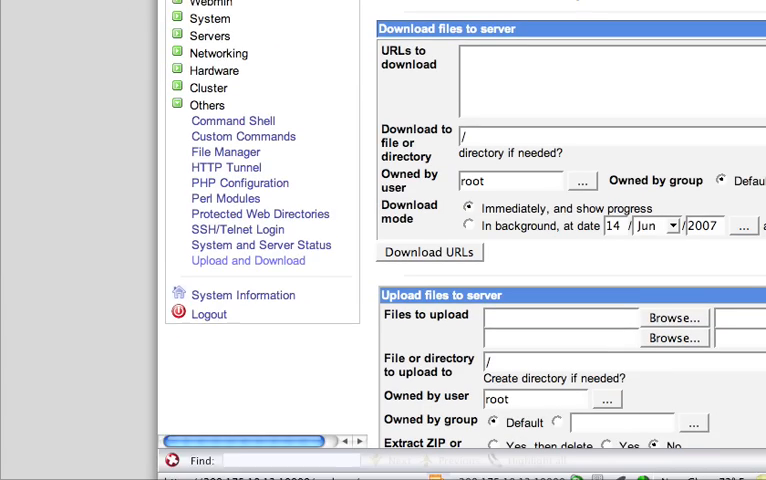
scroll("down", 3)
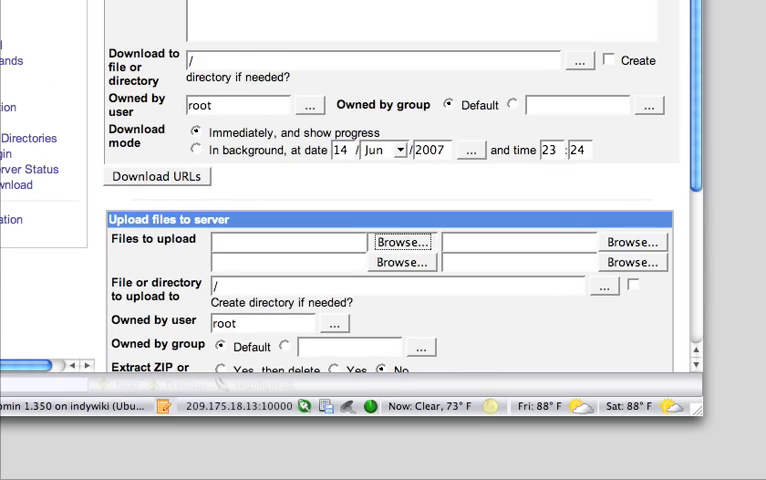
left_click(403, 241)
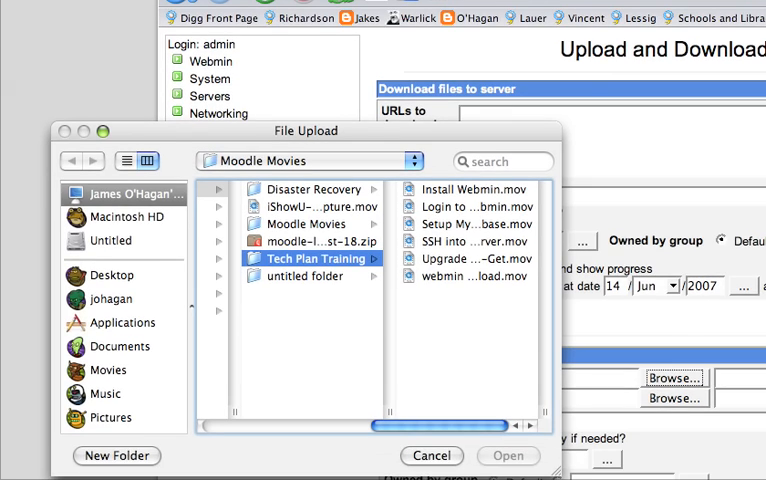
left_click(310, 241)
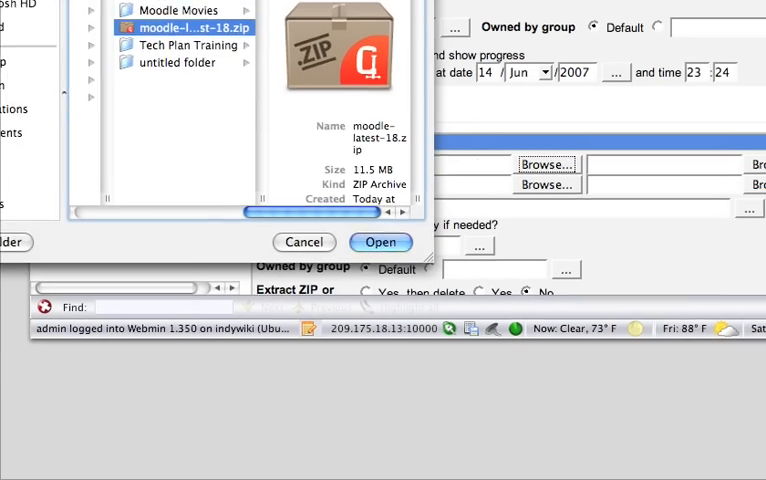
left_click(380, 242)
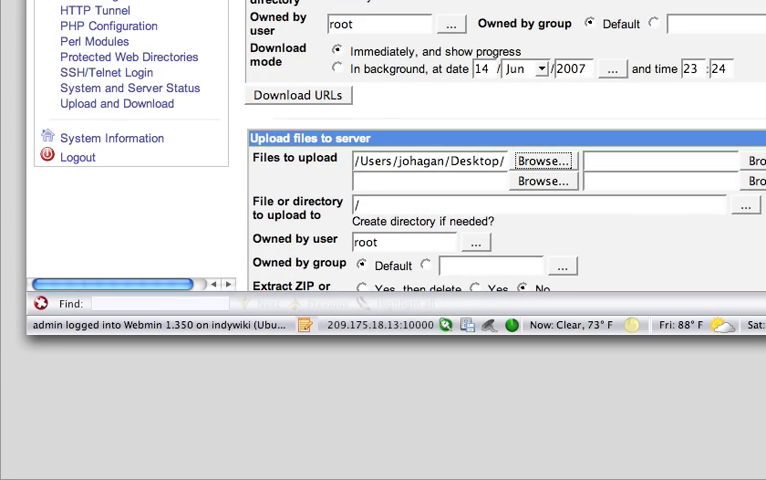
Make www-data the owning user and group, then open the destination folder chooser
left_click(476, 242)
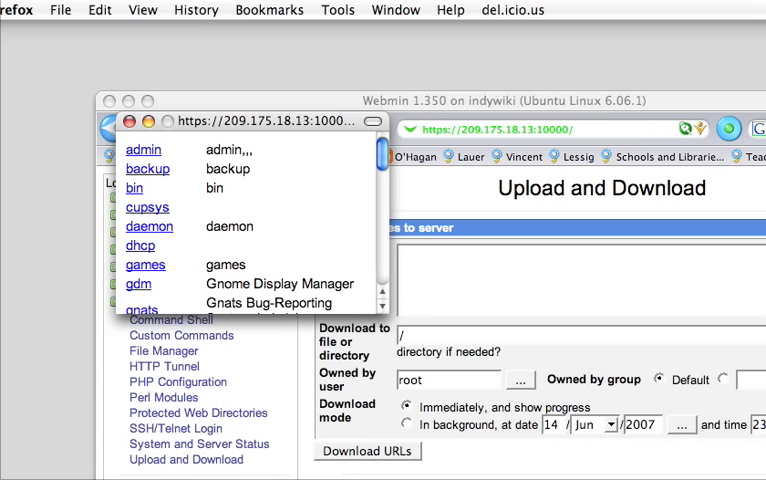
scroll("down", 3)
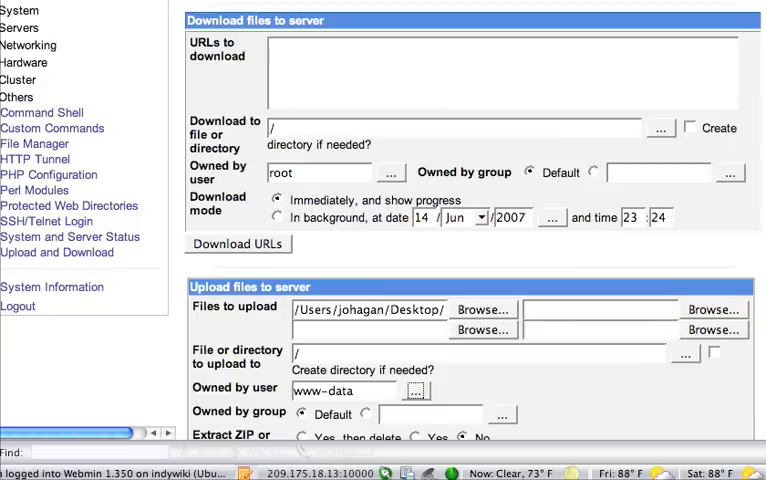
scroll("down", 3)
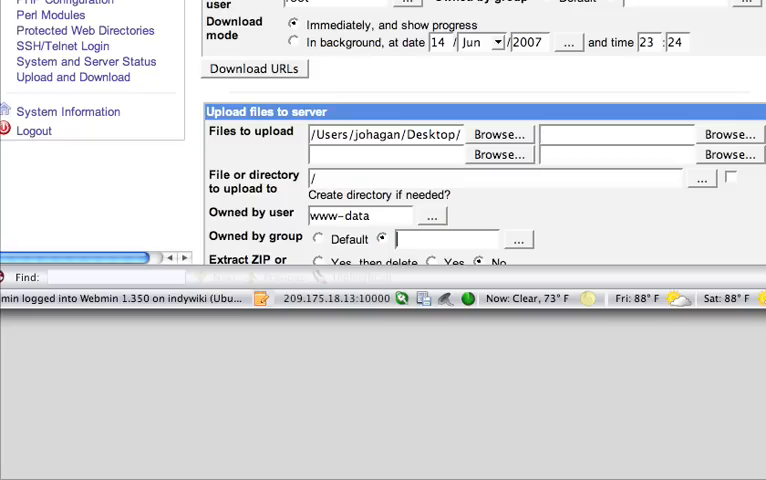
type("www-data")
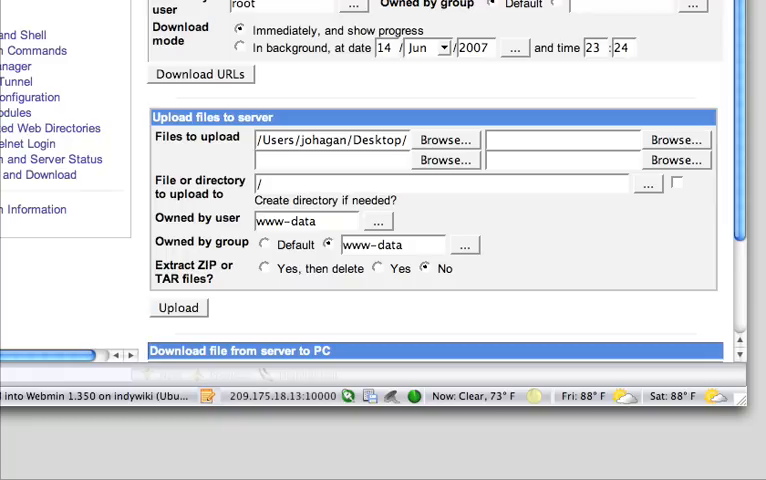
left_click(266, 268)
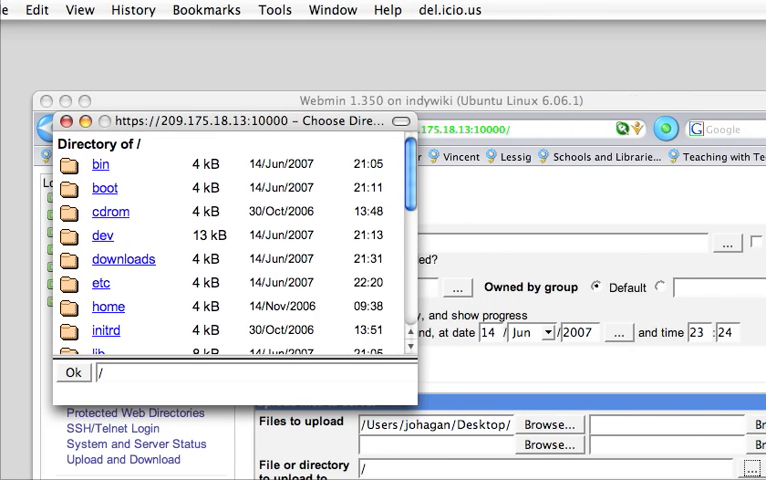
Browse the directory chooser to /var/www and set Extract ZIP to 'Yes, then delete'
scroll("down", 3)
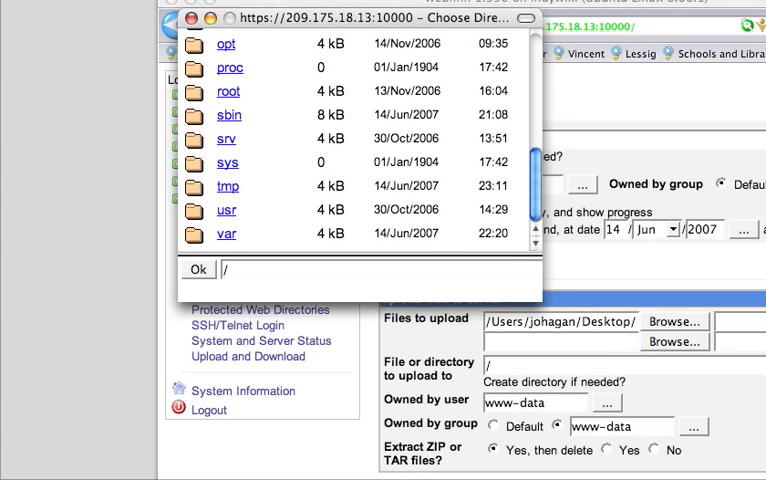
left_click(226, 236)
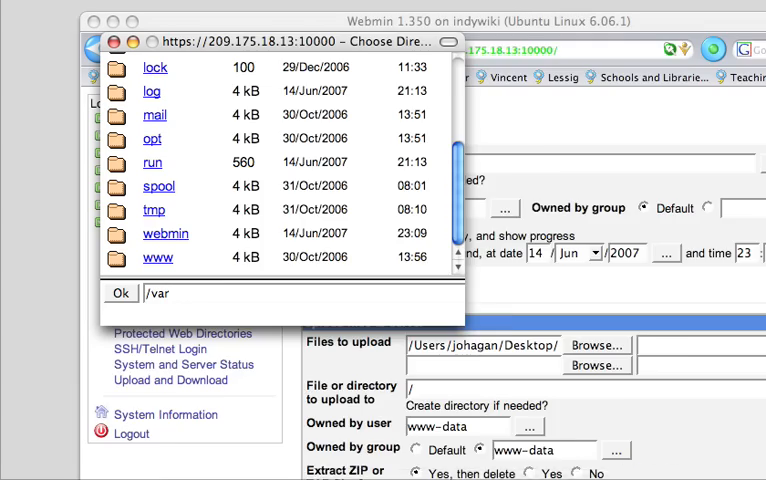
left_click(157, 258)
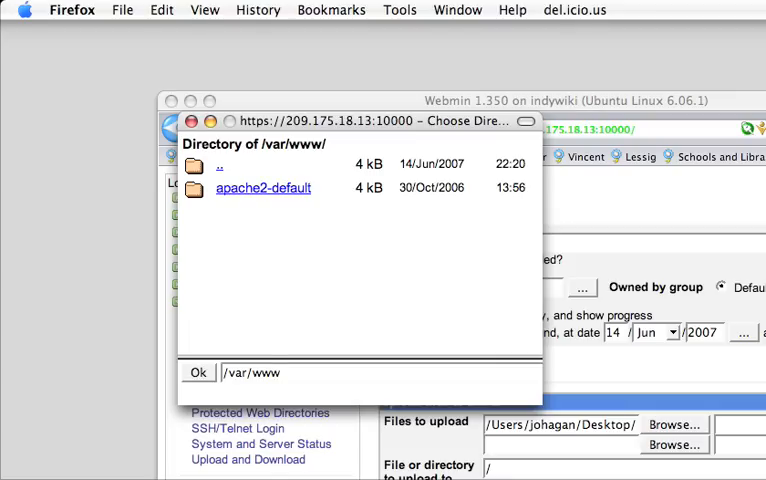
left_click(253, 372)
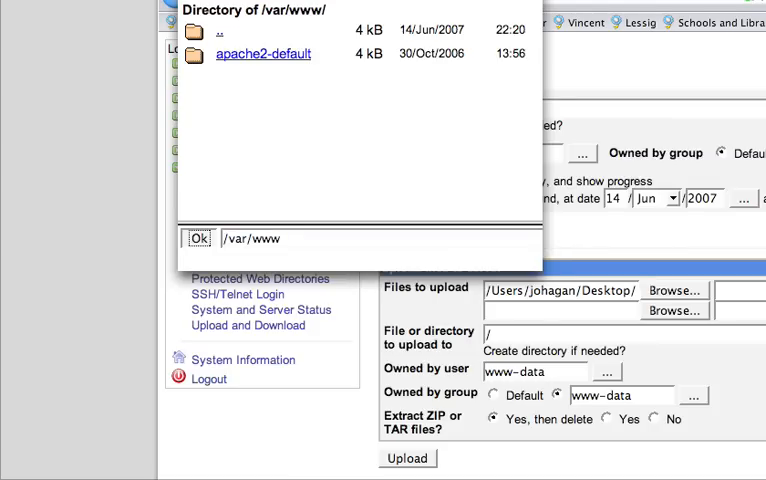
Confirm /var/www as the upload destination
left_click(199, 238)
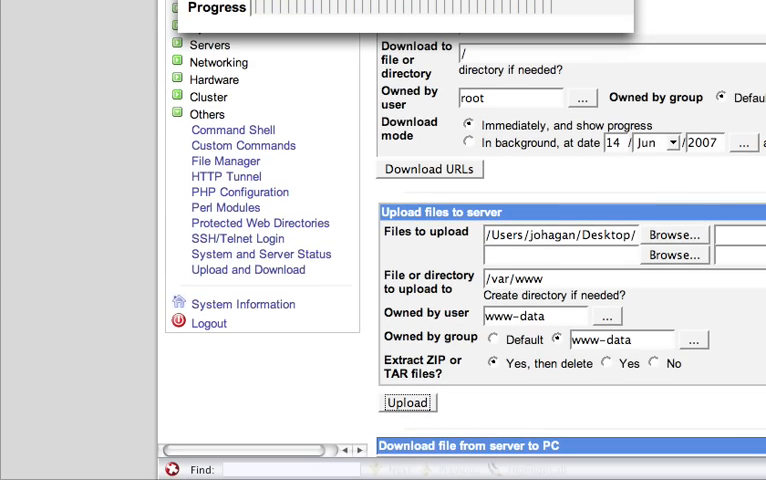
Reload the Upload and Download module from its sidebar link
left_click(406, 401)
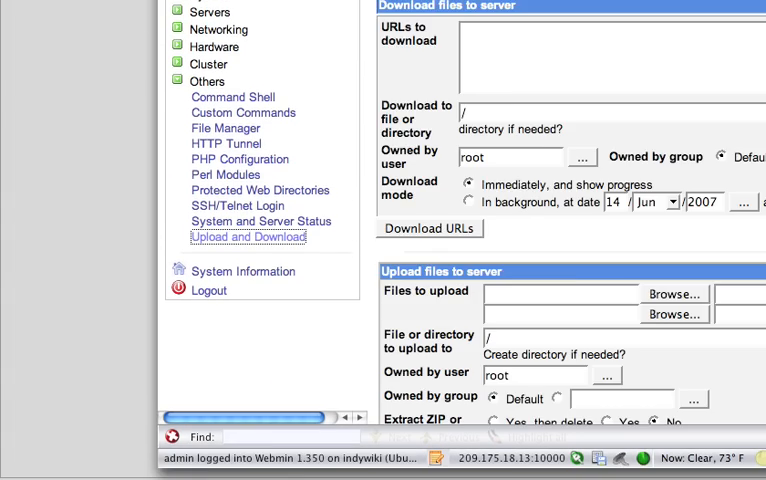
Upload moodle-latest-18.zip to /downloads, extracting and then deleting the archive
left_click(673, 293)
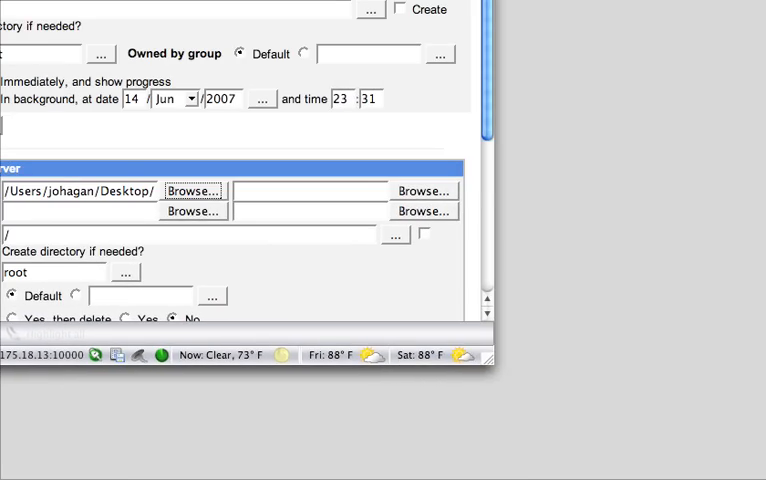
left_click(394, 234)
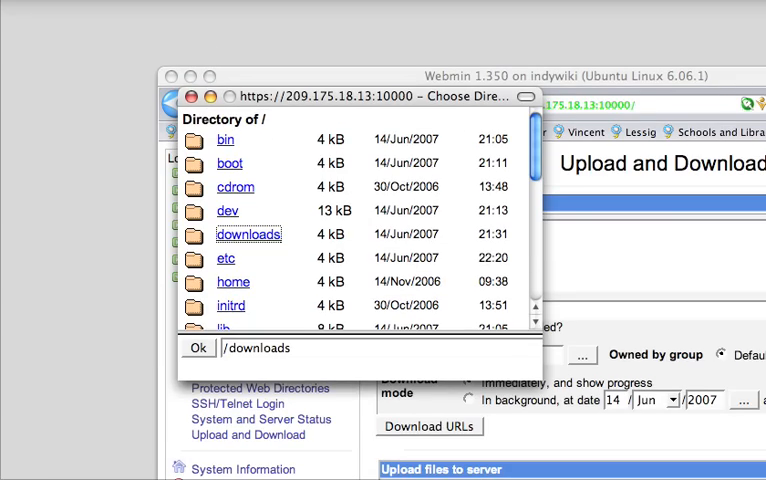
left_click(197, 348)
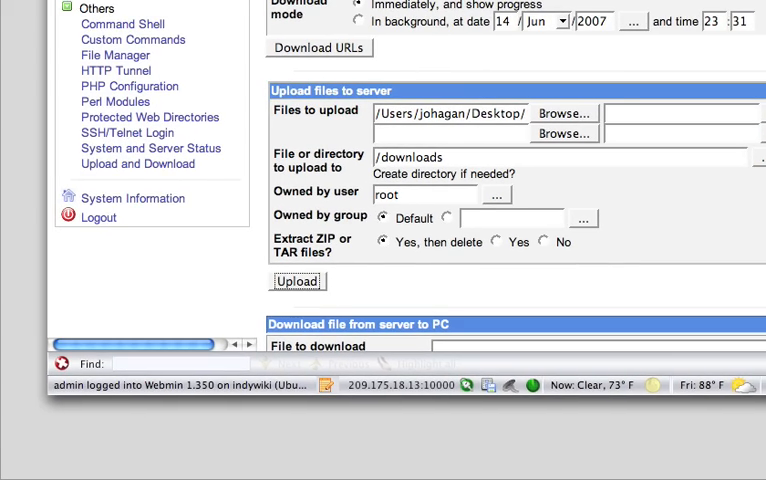
left_click(296, 281)
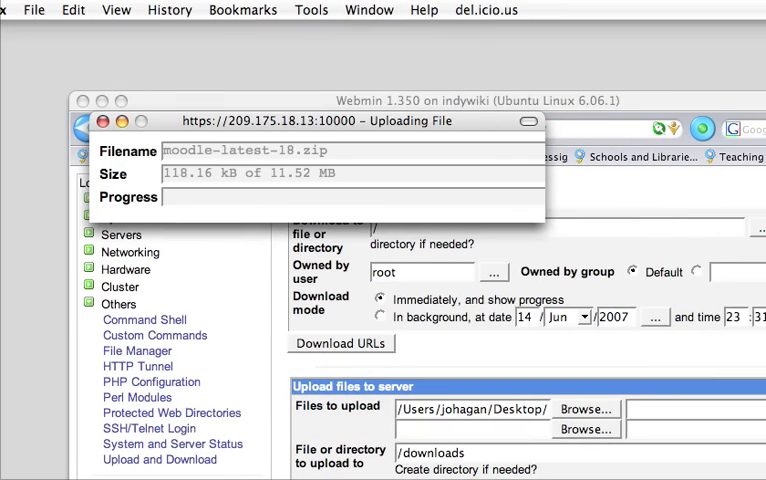